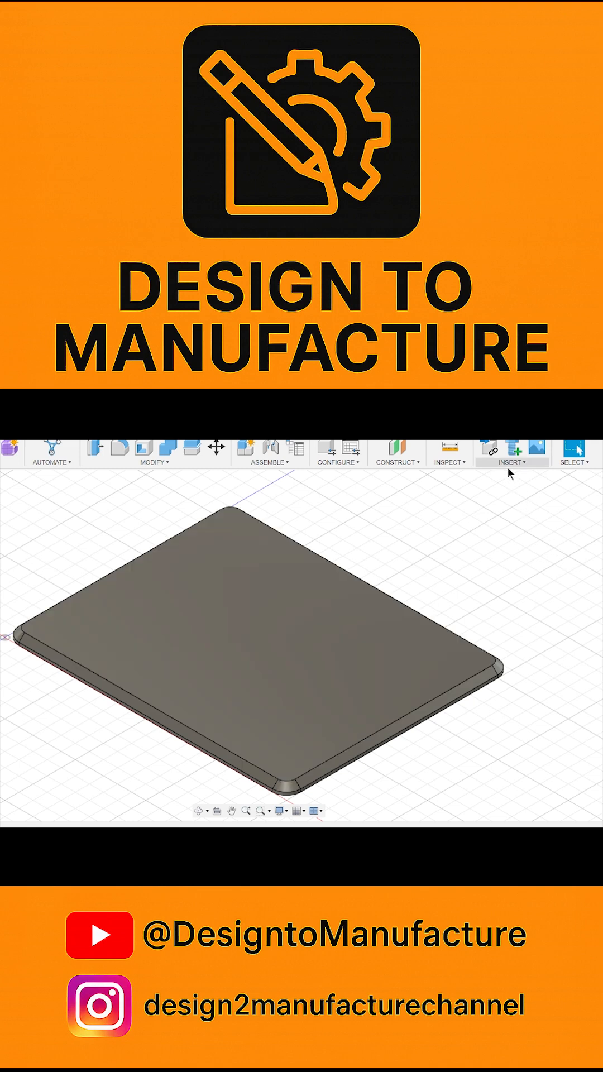
- Open the INSERT dropdown to reach the Insert SVG option
left_click(509, 453)
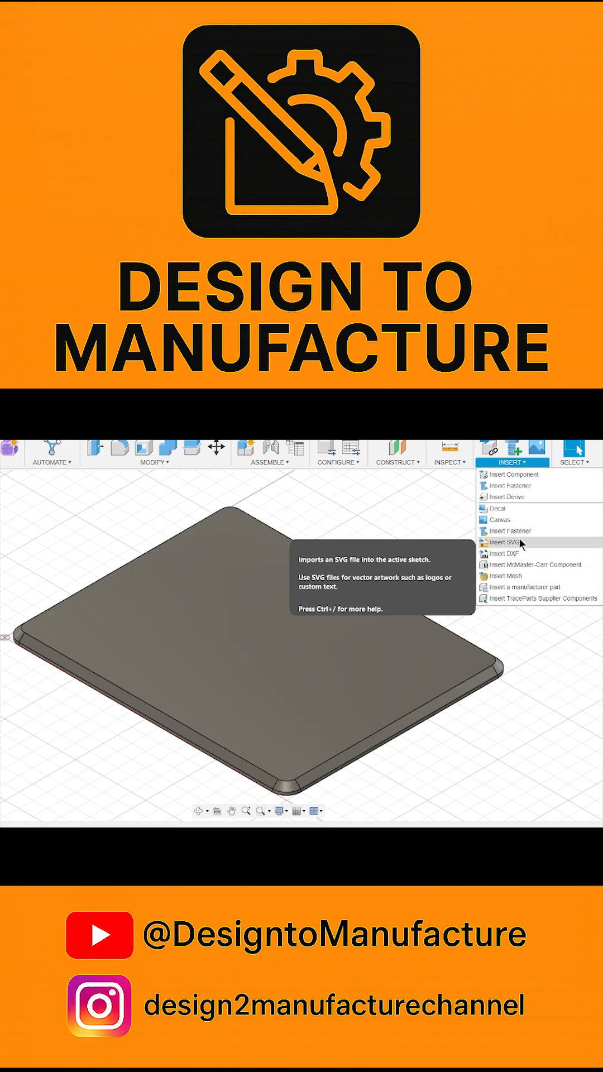
left_click(506, 462)
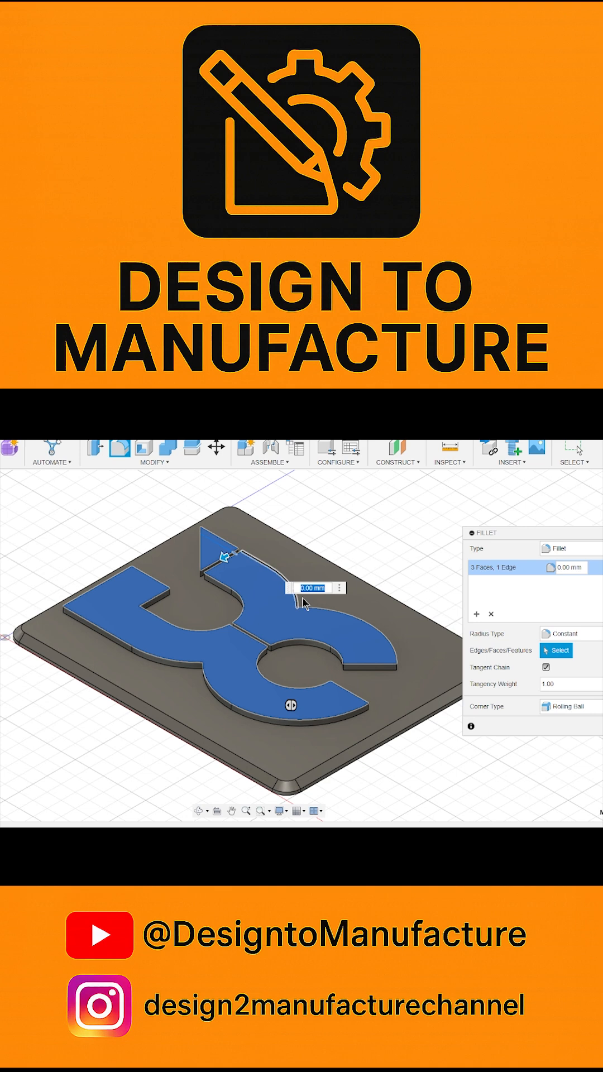
- Enter a 1 mm fillet radius for the raised logo's edges
type("1")
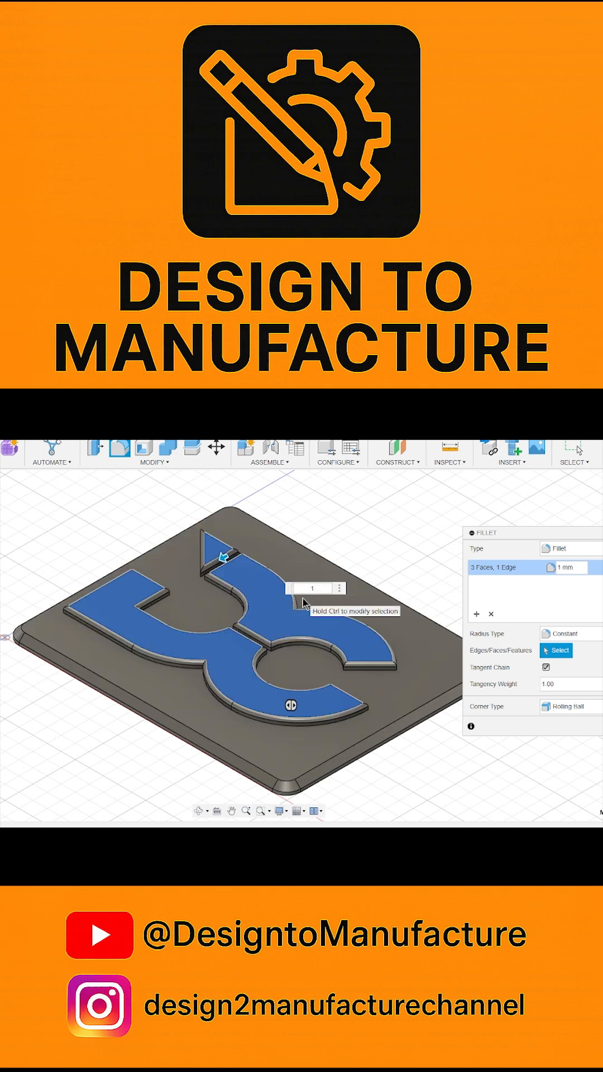